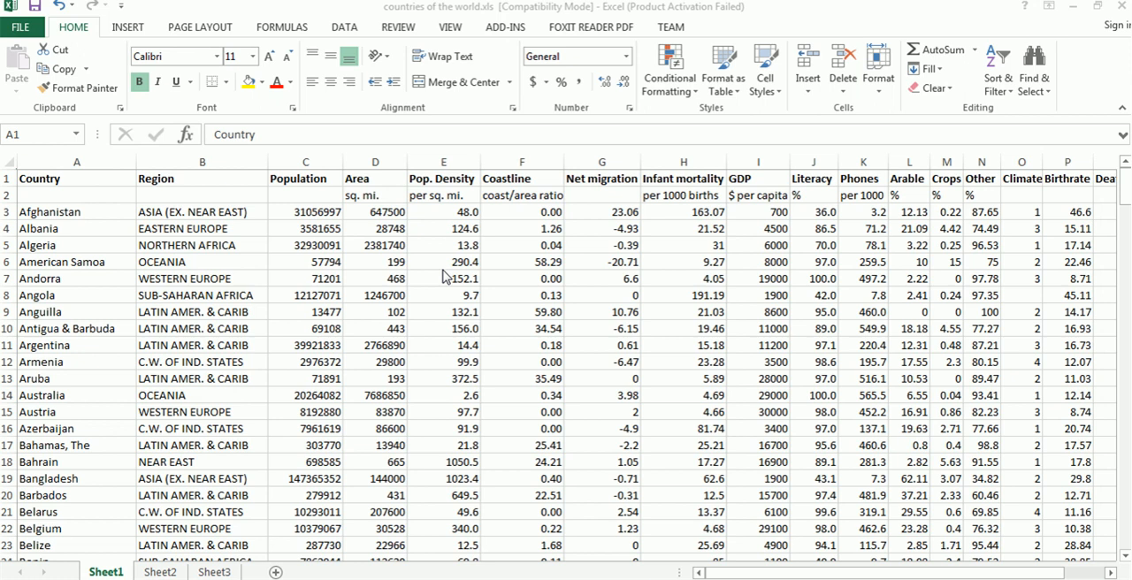
{"action": "mouse_move", "coordinate": [350, 262]}
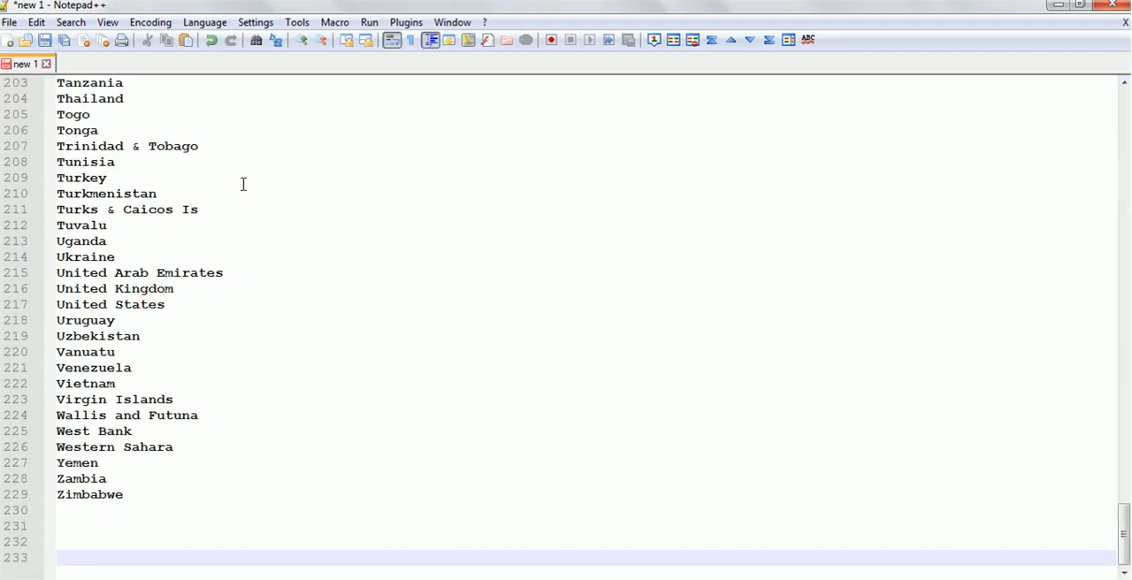
- Return to the top of the country list and place the cursor at Afghanistan
{"action": "scroll", "scroll_direction": "up", "scroll_amount": 3}
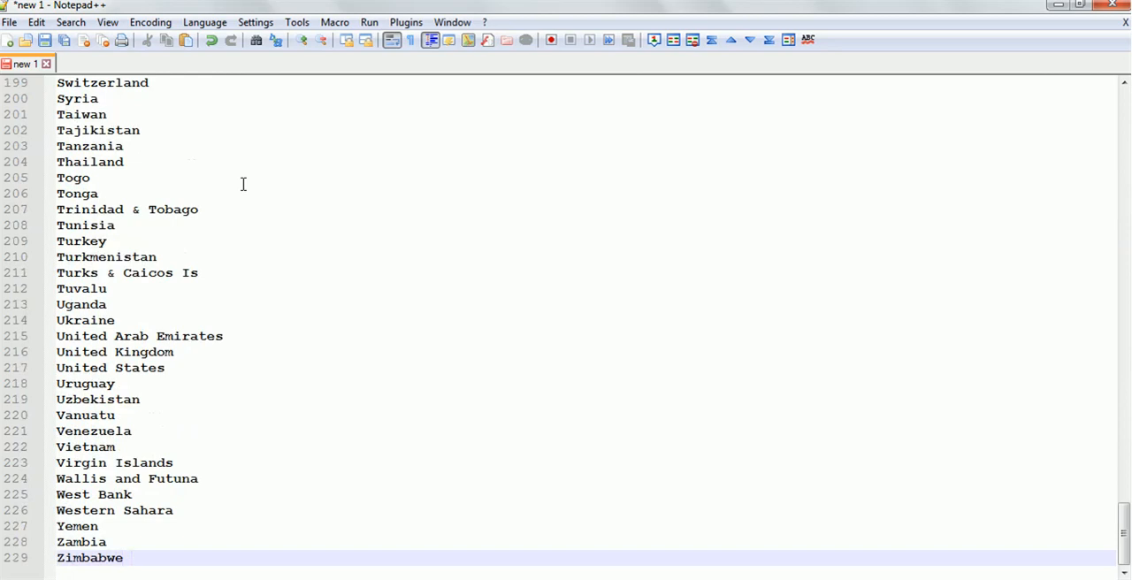
{"action": "key", "text": "ctrl+Home"}
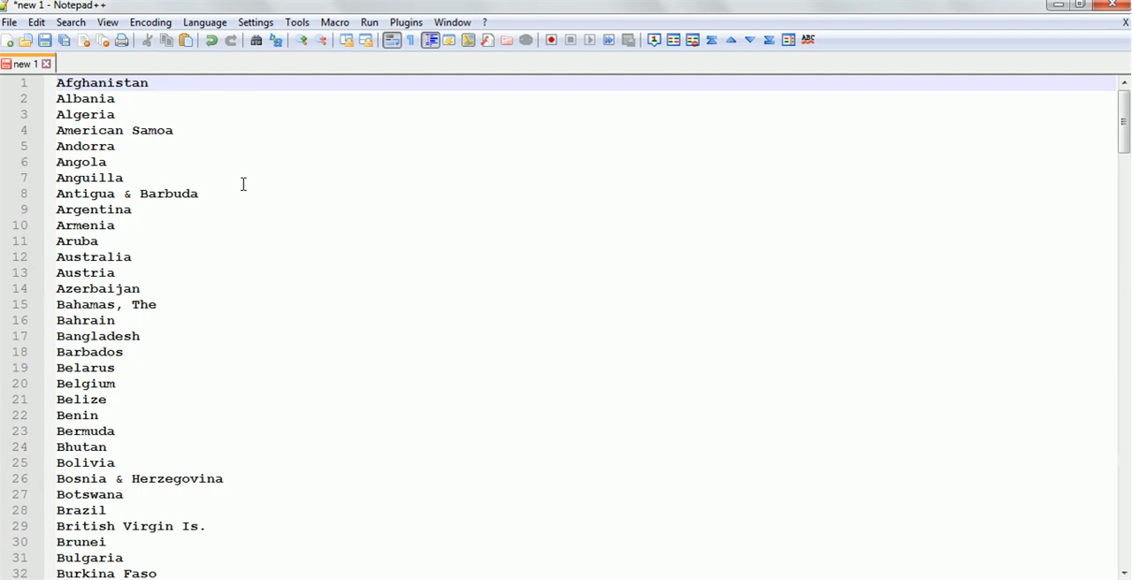
{"action": "left_click", "coordinate": [97, 336]}
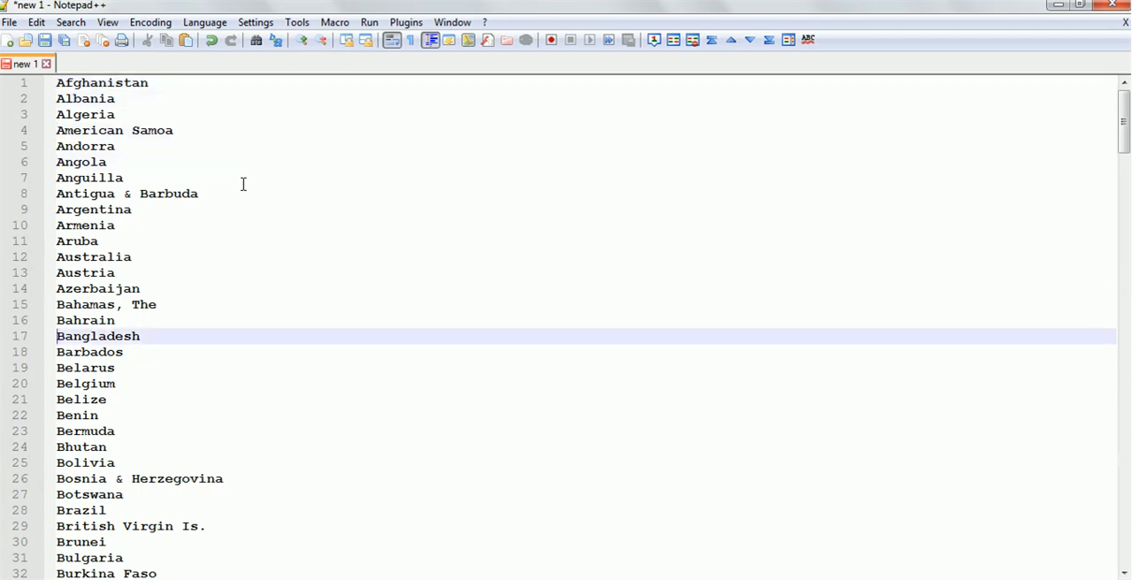
- Record a macro that turns the first line into 'Afghanistan ', with quotes and a trailing comma
{"action": "scroll", "scroll_direction": "down", "scroll_amount": 3}
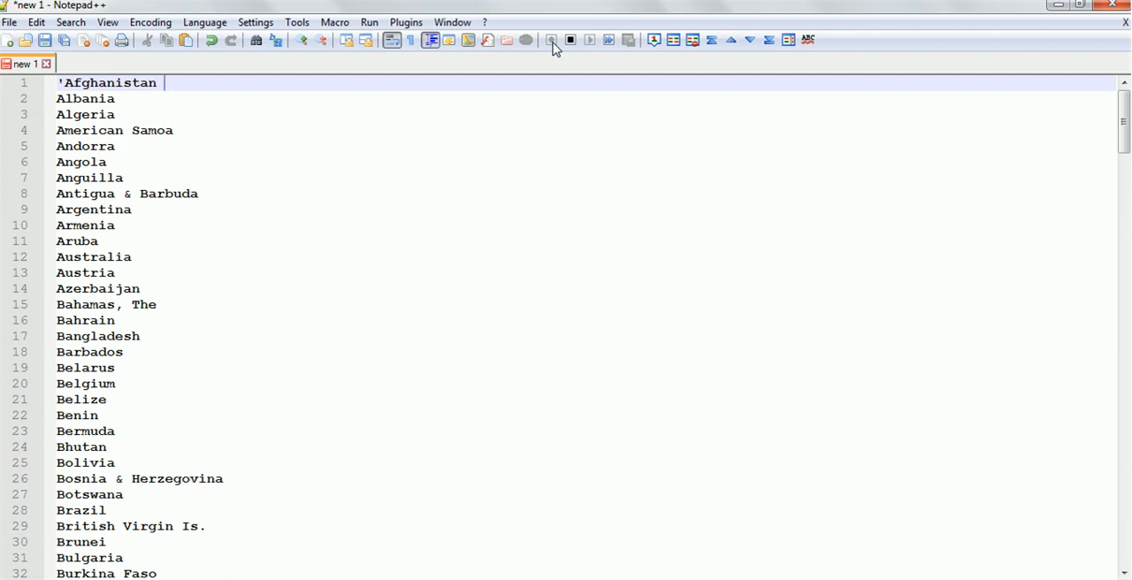
{"action": "type", "text": "'"}
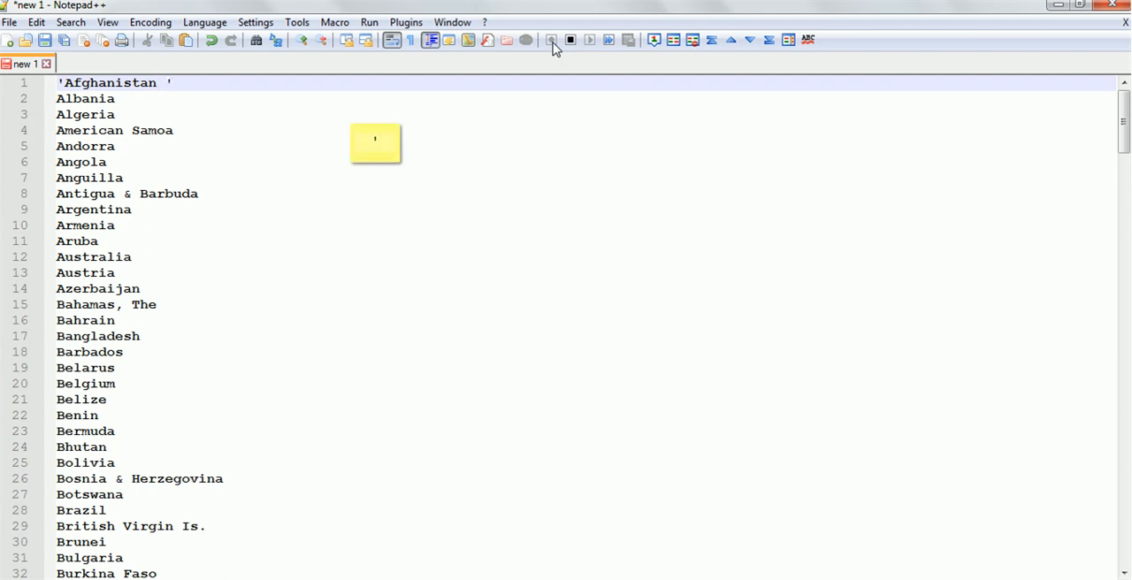
{"action": "type", "text": ","}
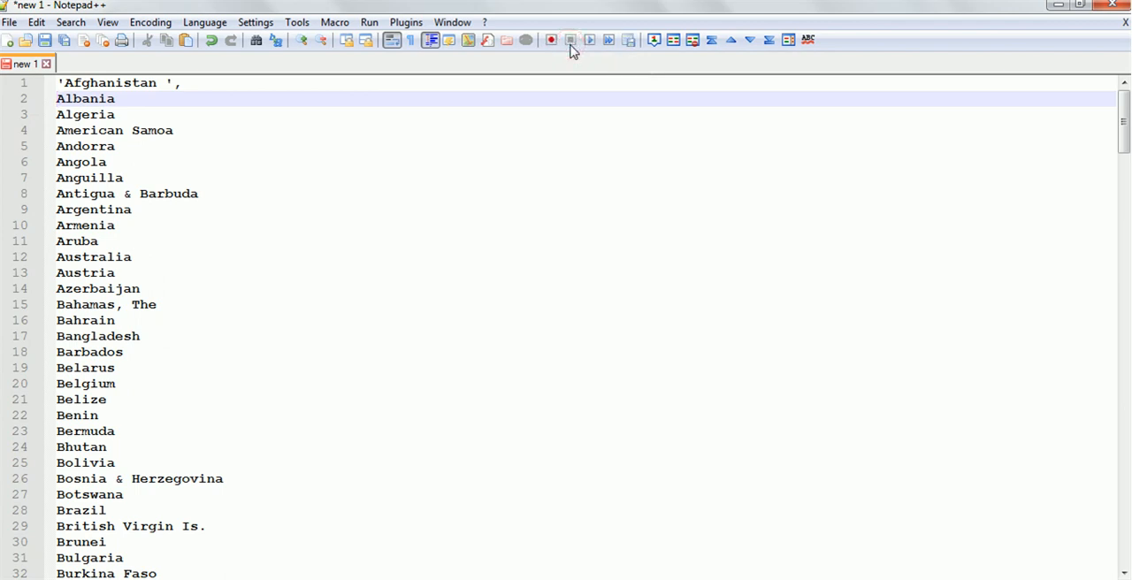
{"action": "mouse_move", "coordinate": [591, 39]}
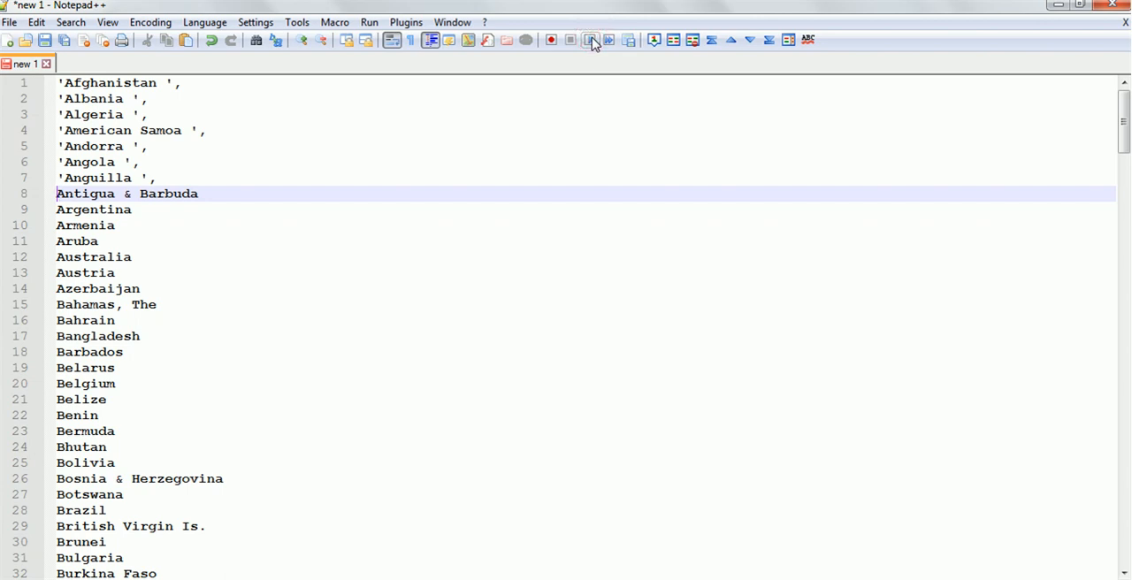
{"action": "mouse_move", "coordinate": [608, 39]}
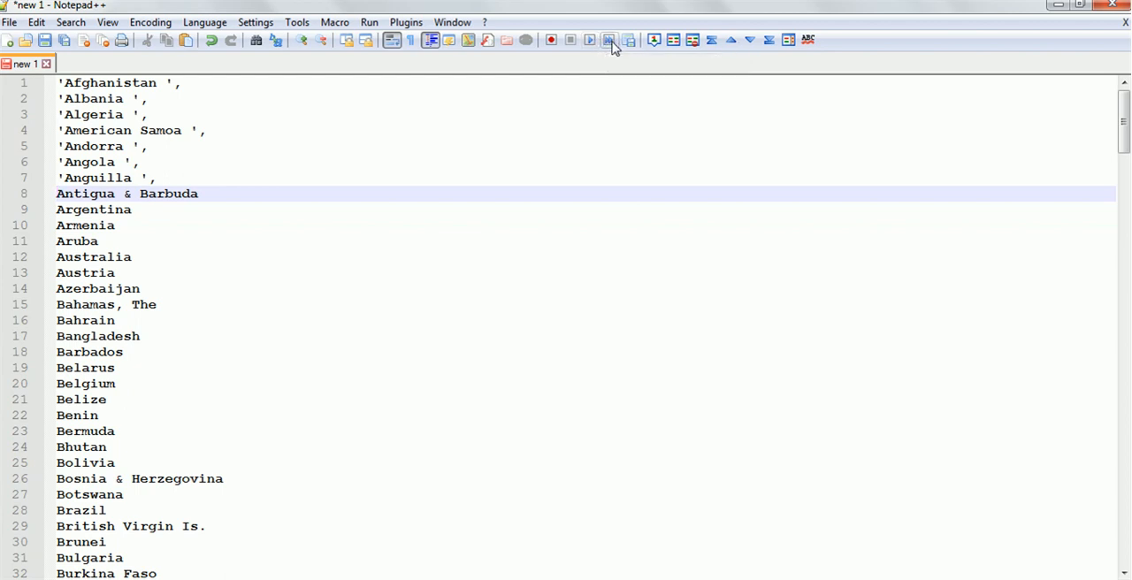
- Replay the quote-and-comma macro until the end of file, converting every line down to Zambia
{"action": "left_click", "coordinate": [608, 39]}
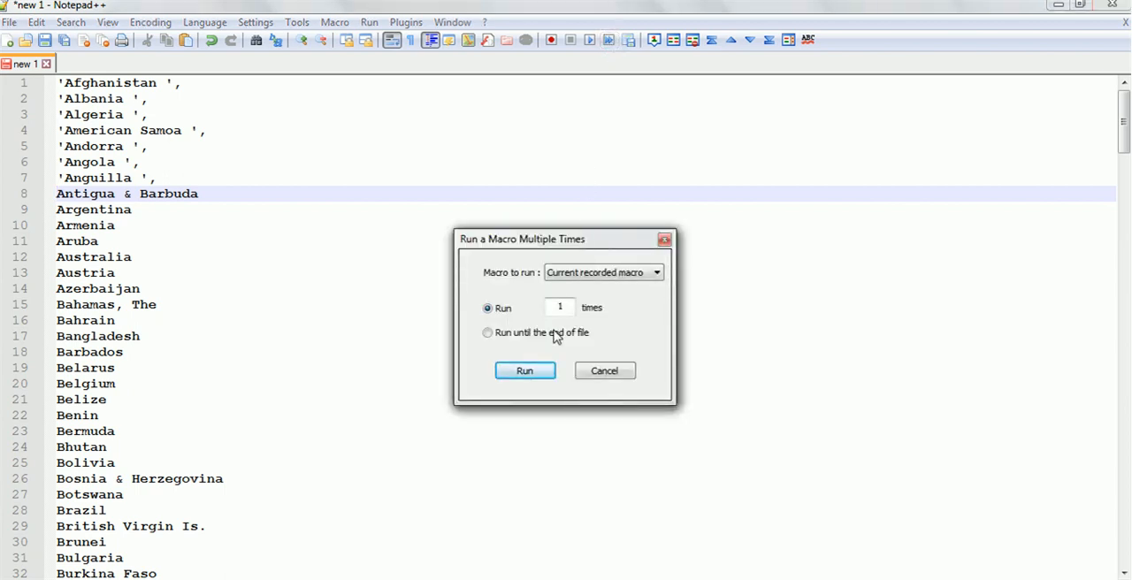
{"action": "left_click", "coordinate": [559, 308]}
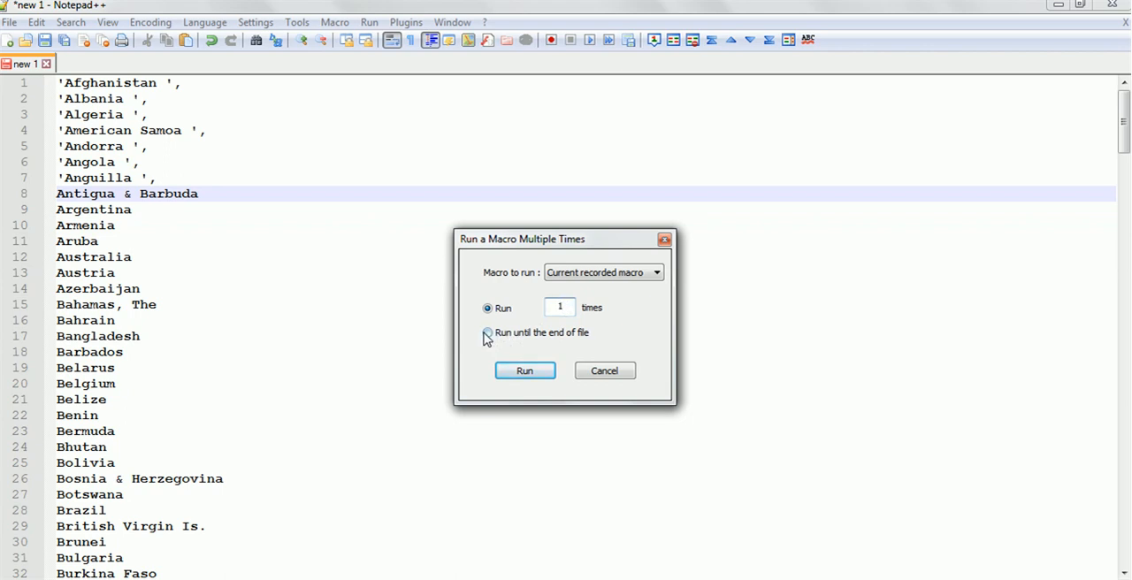
{"action": "left_click", "coordinate": [488, 333]}
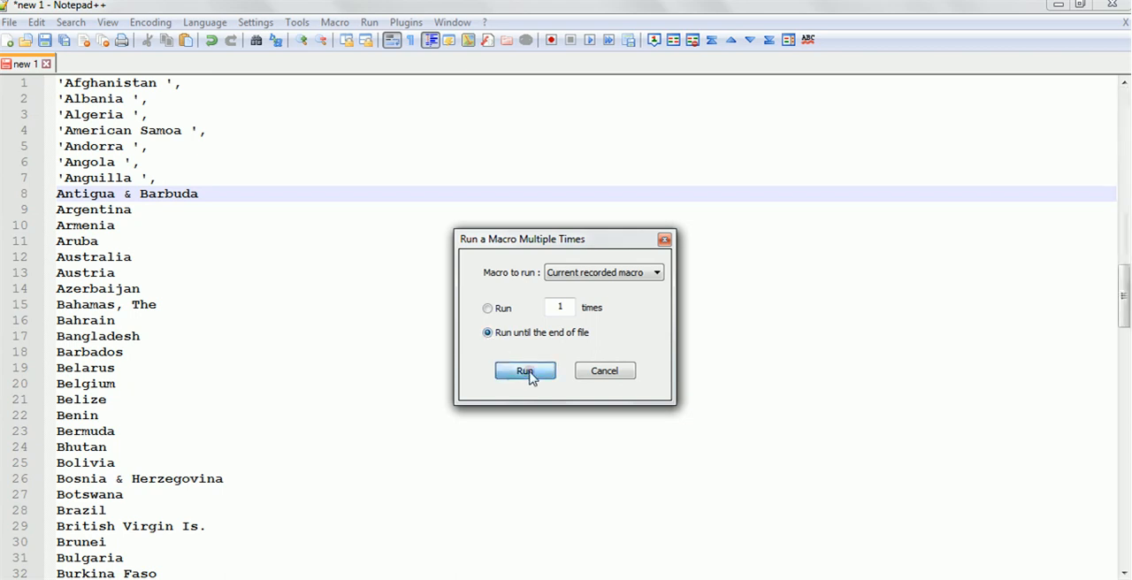
{"action": "left_click", "coordinate": [524, 372]}
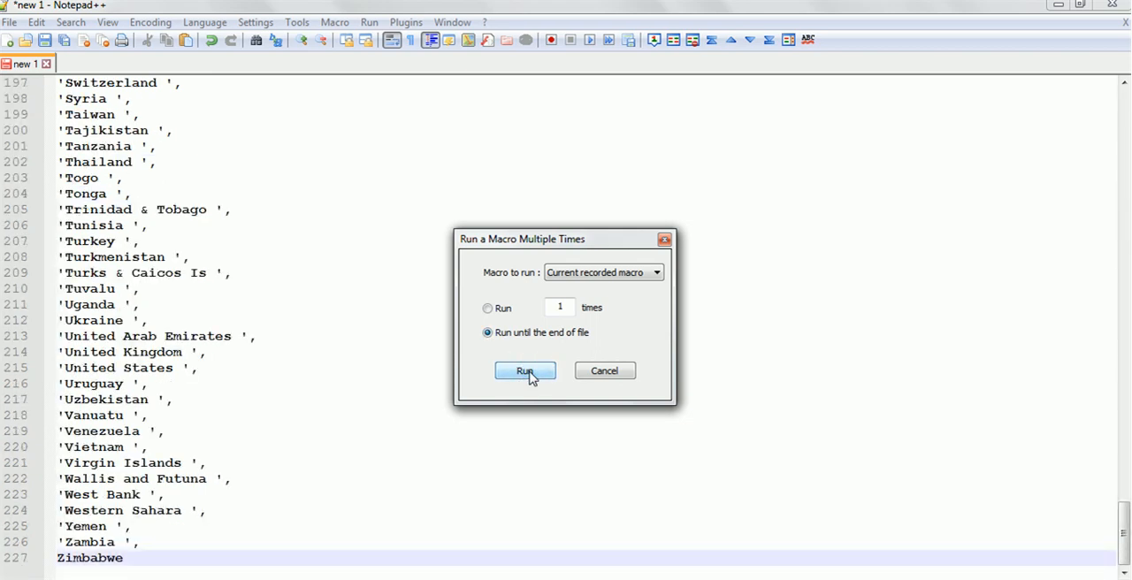
{"action": "mouse_move", "coordinate": [606, 372]}
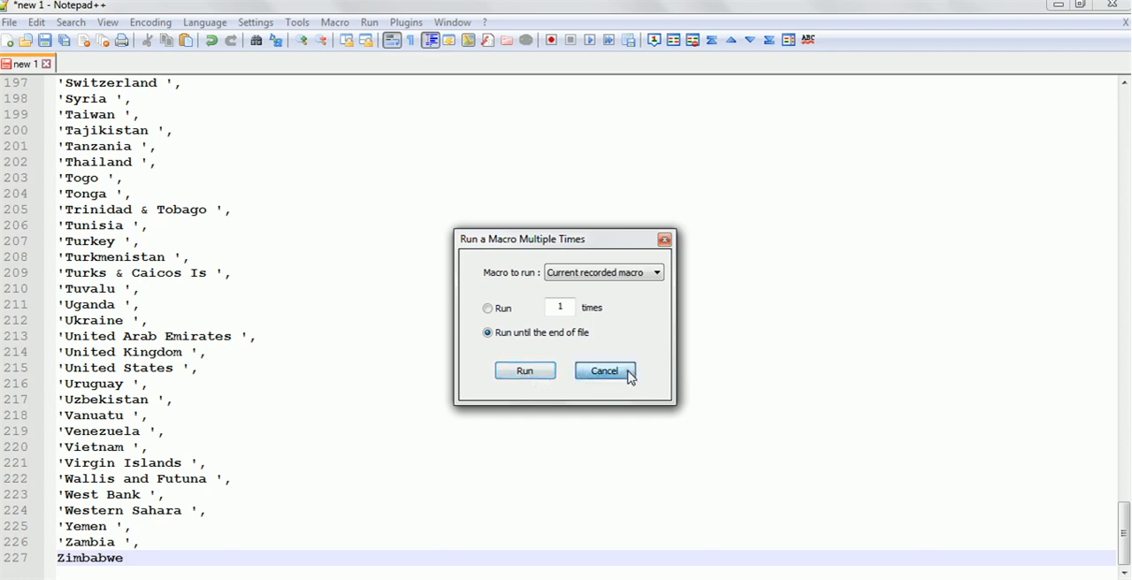
- End the list as 'Zimbabwe'); by dropping its comma and adding a closing parenthesis and semicolon
{"action": "left_click", "coordinate": [605, 372]}
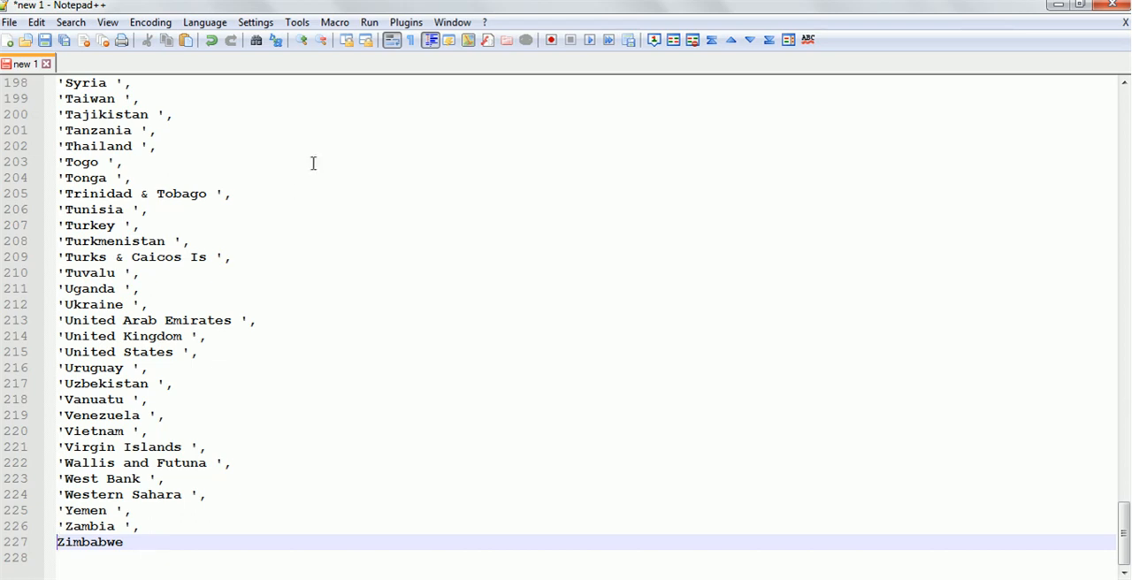
{"action": "mouse_move", "coordinate": [591, 39]}
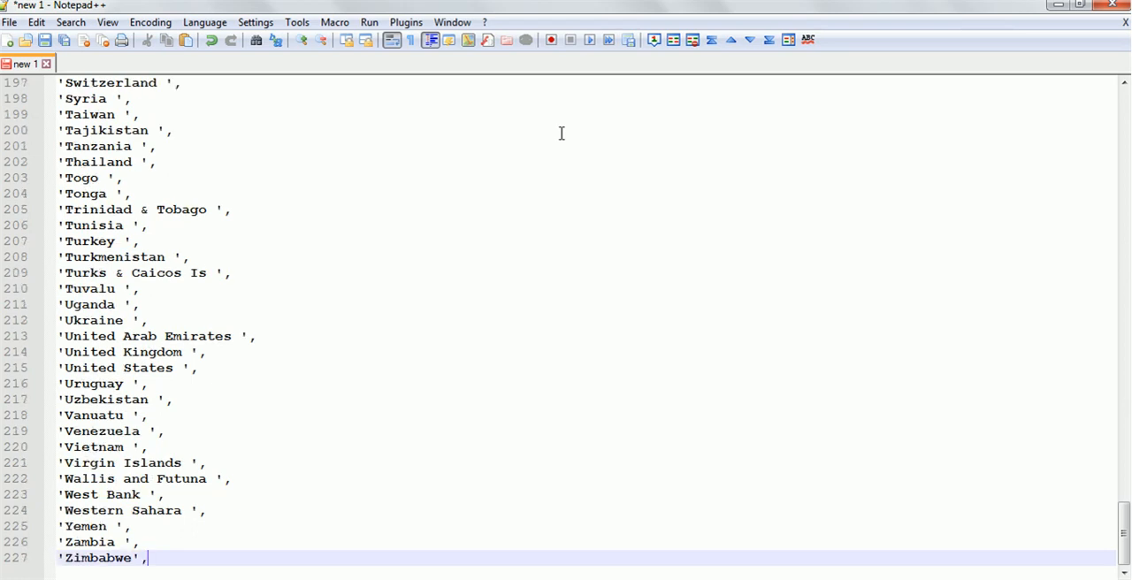
{"action": "key", "text": "Backspace"}
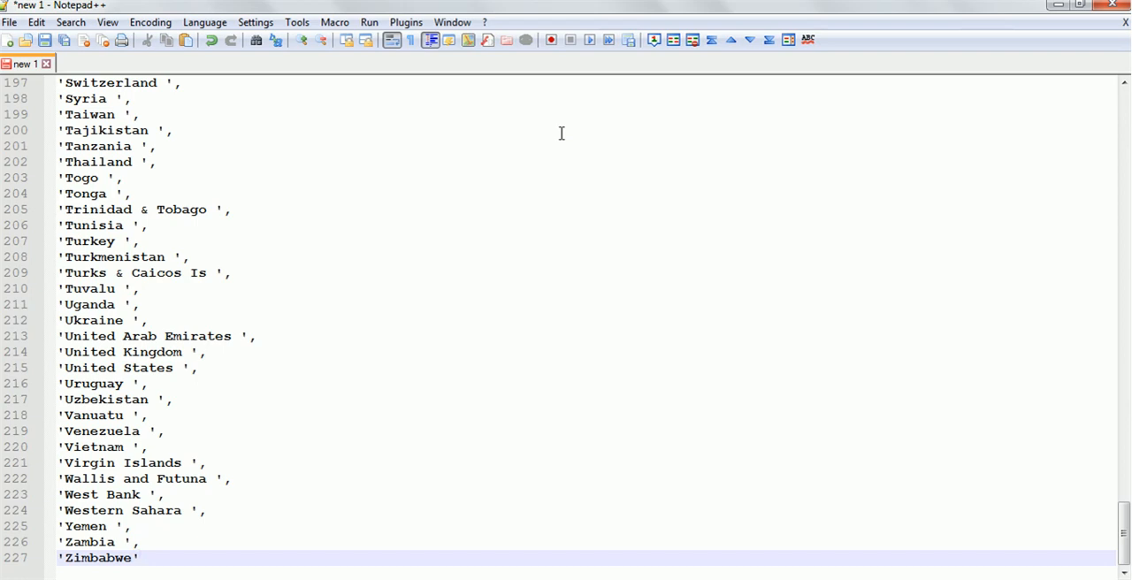
{"action": "type", "text": ")"}
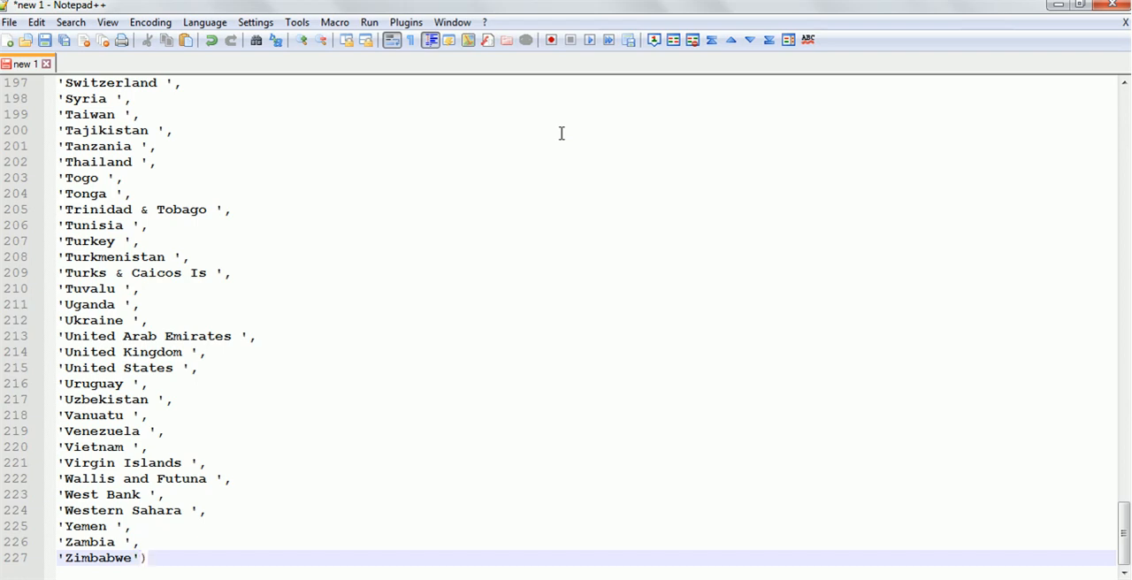
{"action": "type", "text": ";"}
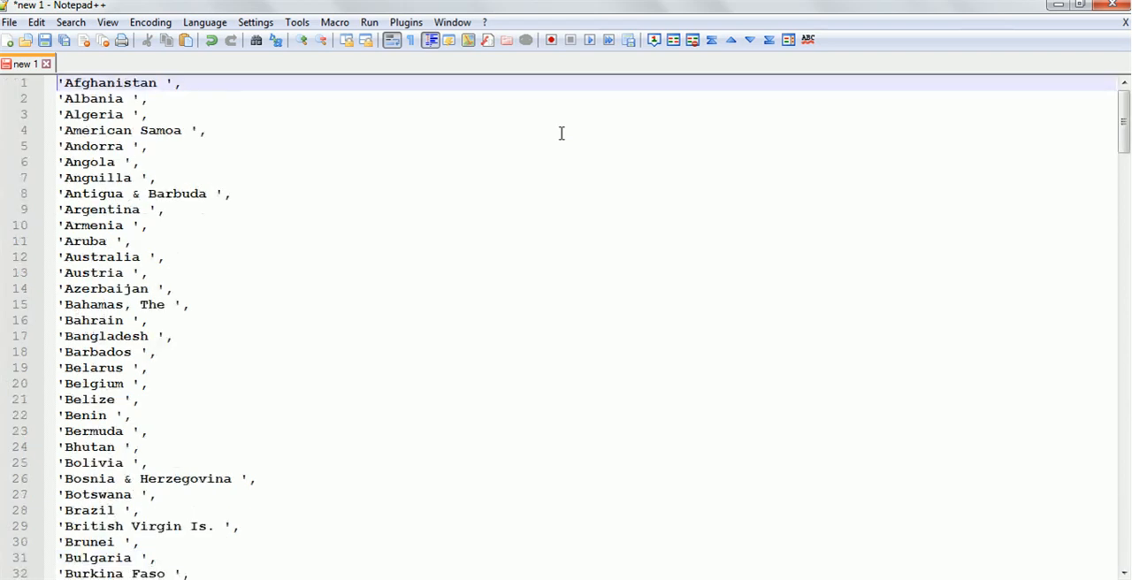
- Begin the file with <?php and wrap the list as $country = array( before 'Afghanistan '
{"action": "type", "text": "<?php"}
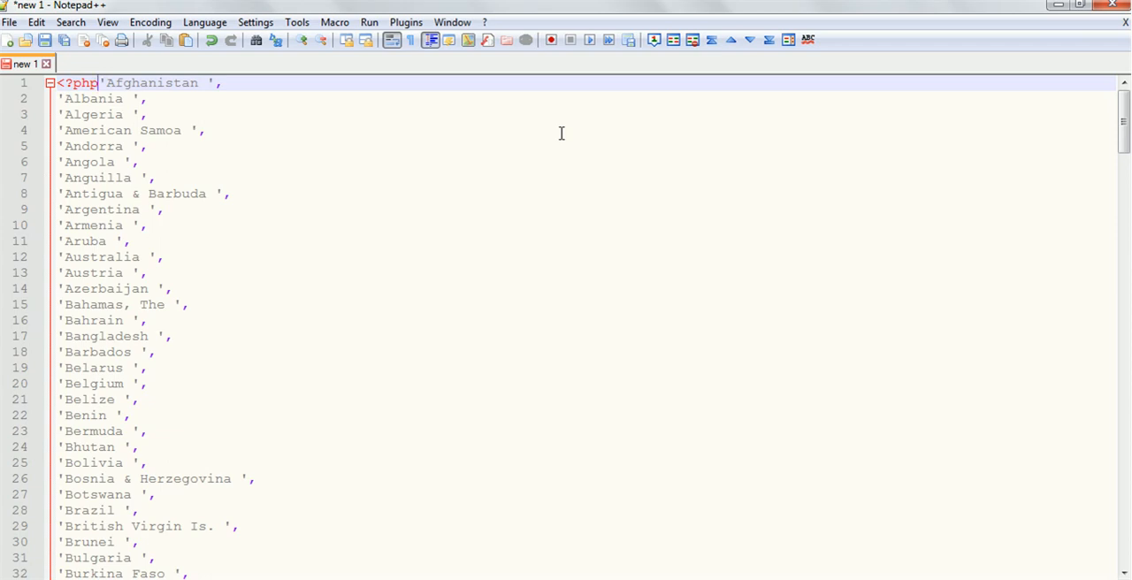
{"action": "type", "text": "$country = array"}
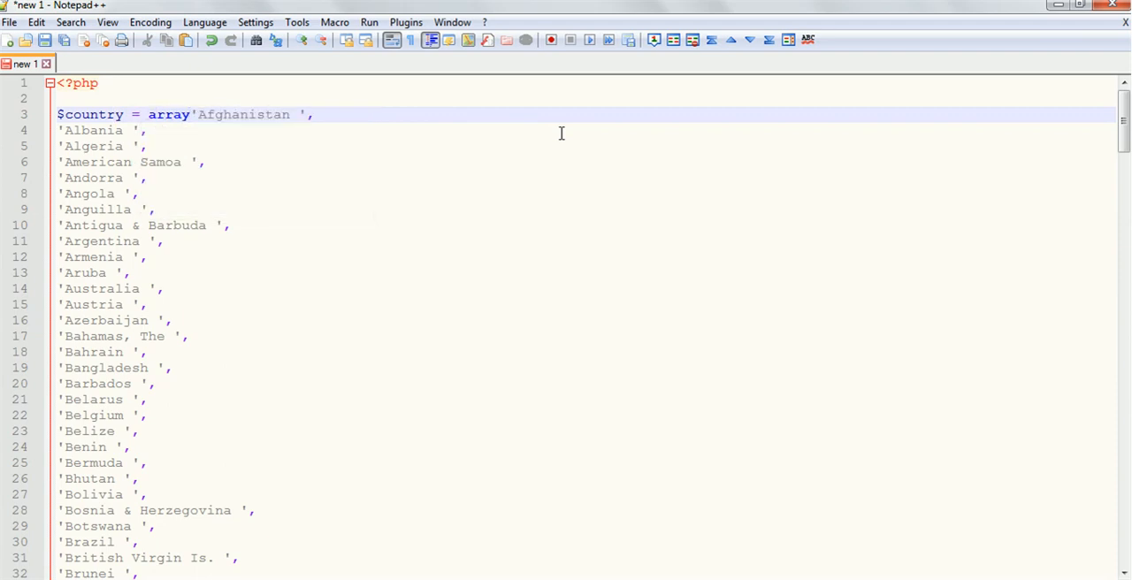
{"action": "type", "text": "("}
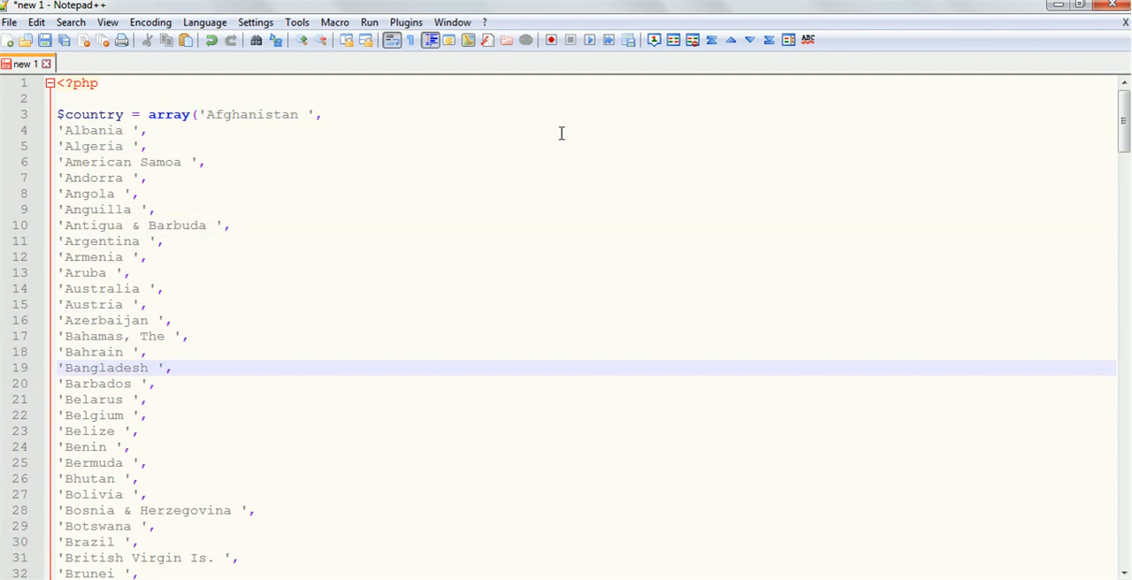
{"action": "left_click", "coordinate": [174, 368]}
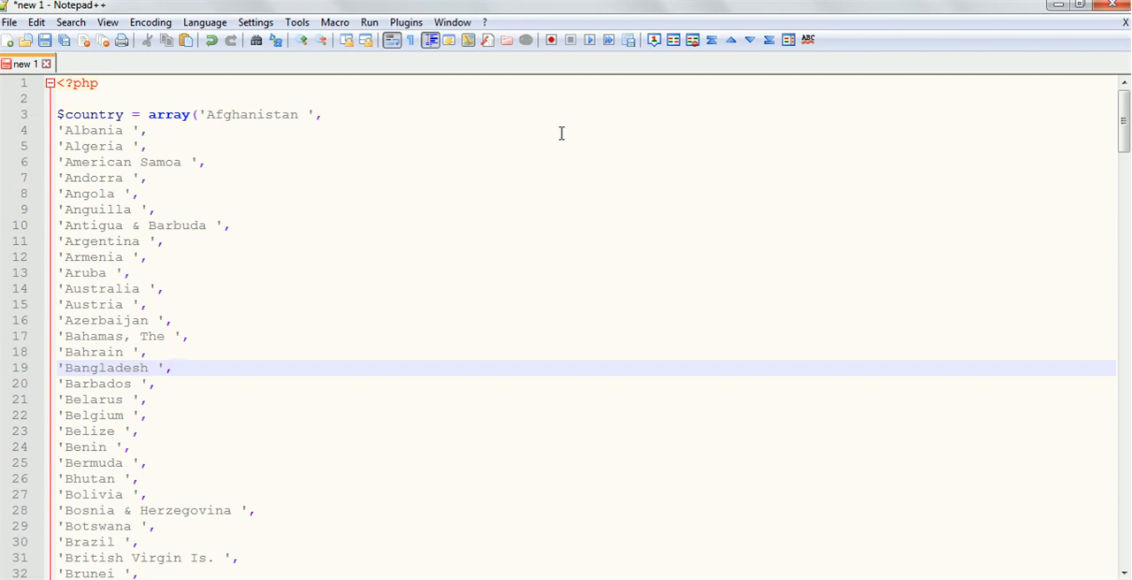
{"action": "left_click", "coordinate": [170, 368]}
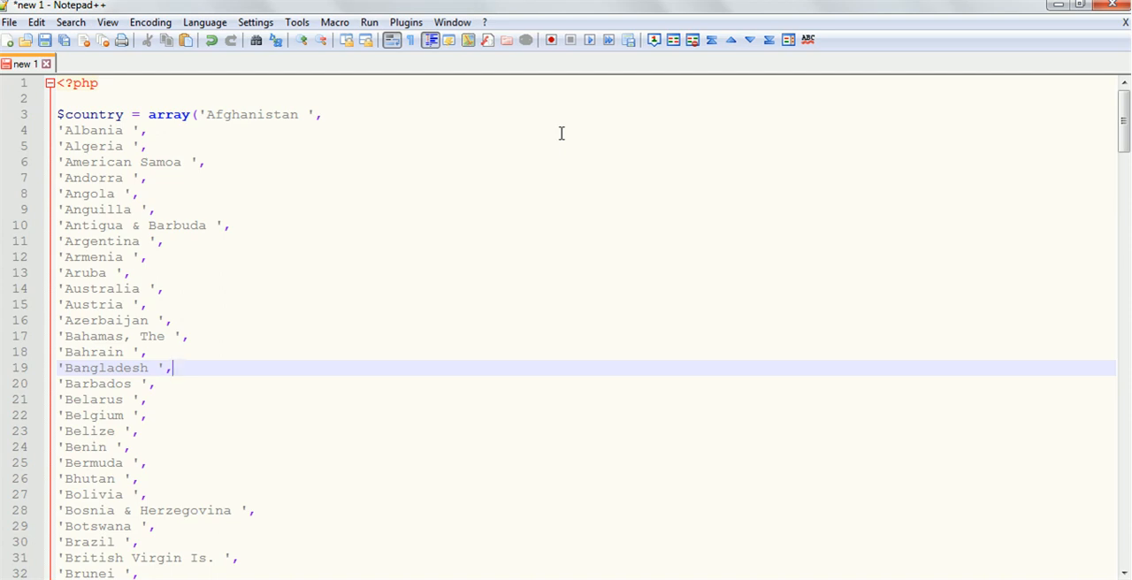